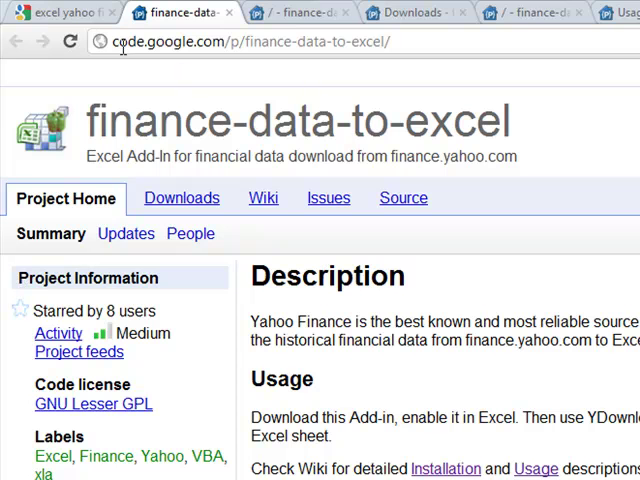
mouse_move(157, 143)
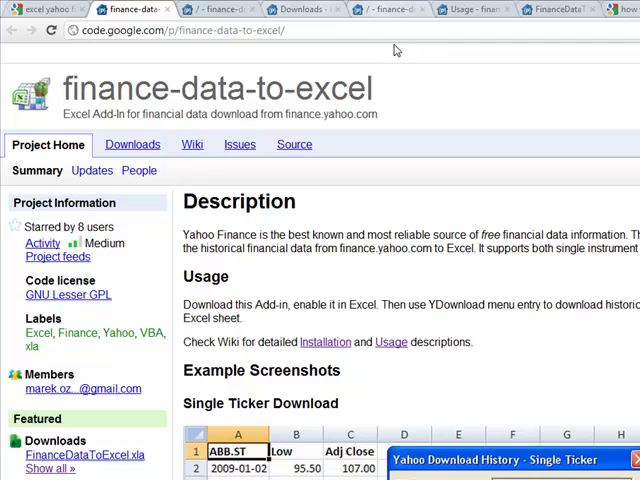
- Right-click the Installation link under Usage to show its context menu
click(294, 144)
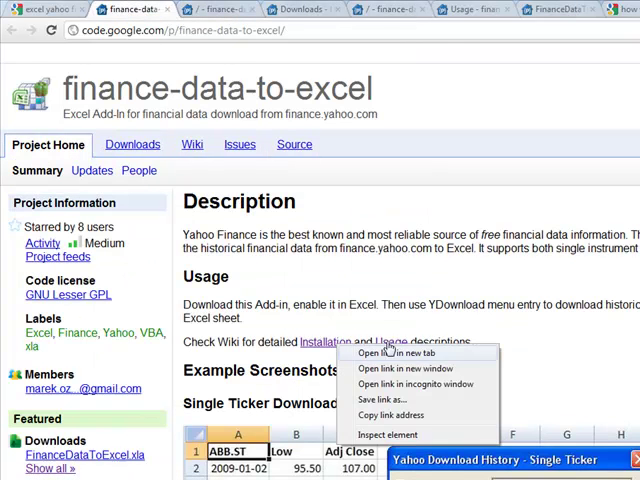
- Open the Installation instructions in a new Chrome tab and read them
click(400, 352)
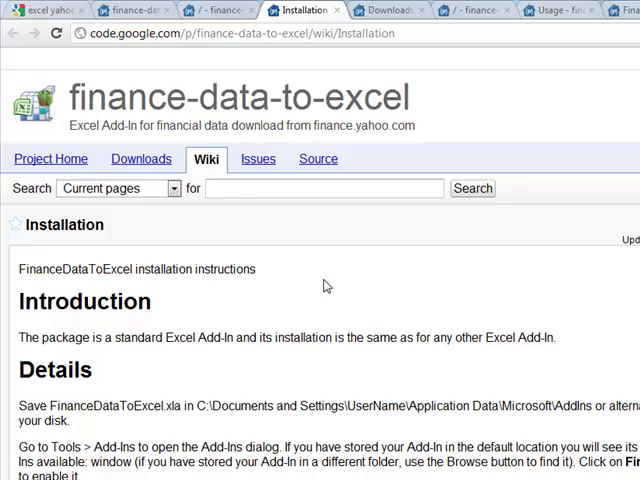
drag(356, 405, 590, 405)
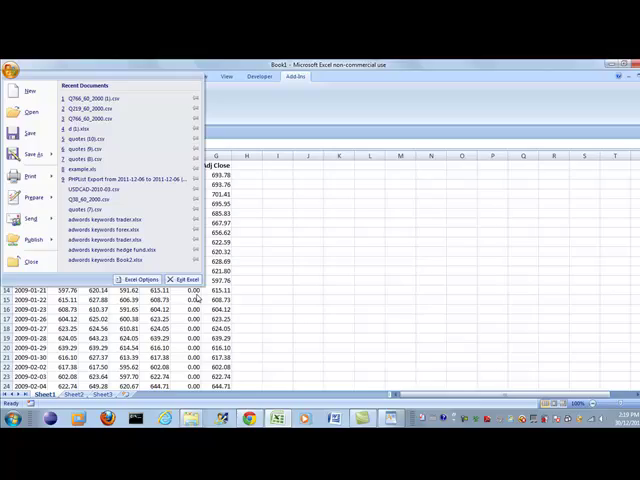
- Open the Excel Add-ins manager from Excel Options' Add-Ins category
click(143, 279)
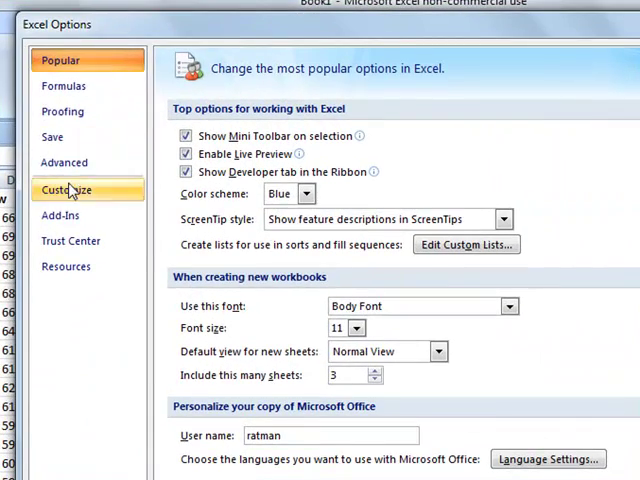
click(59, 215)
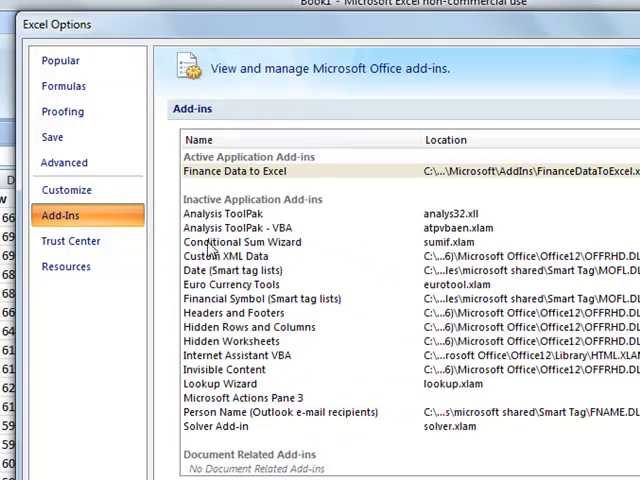
mouse_move(320, 213)
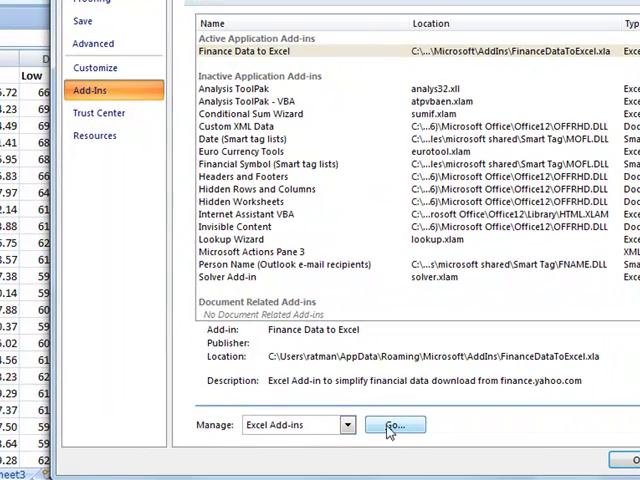
click(345, 425)
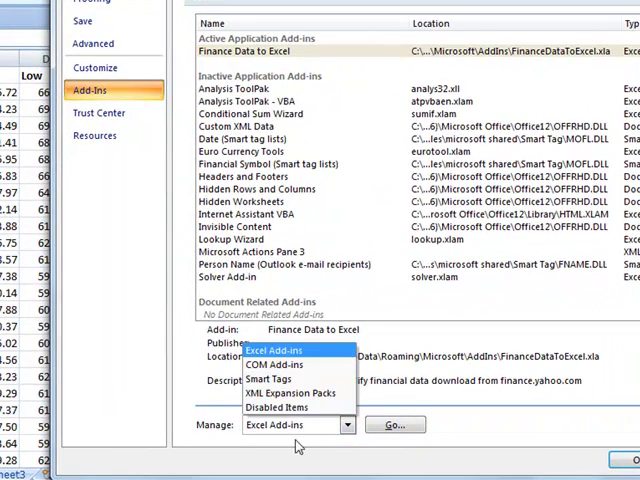
click(270, 350)
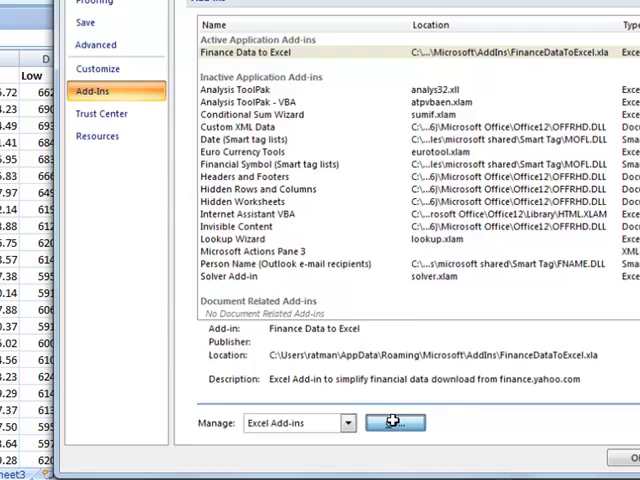
click(394, 422)
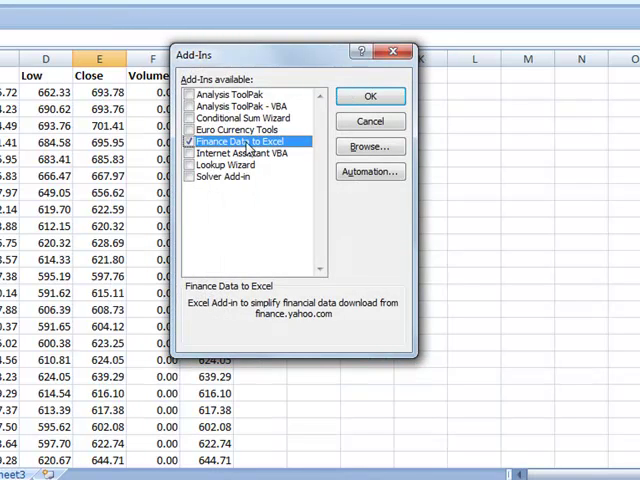
mouse_move(270, 148)
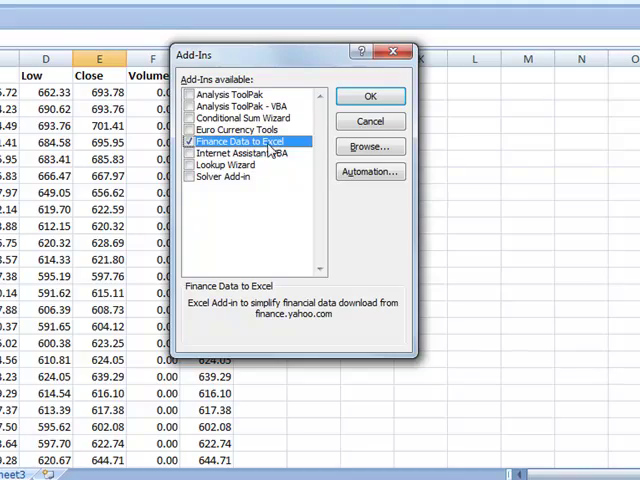
- Keep Finance Data to Excel checked and confirm the add-in settings
click(369, 96)
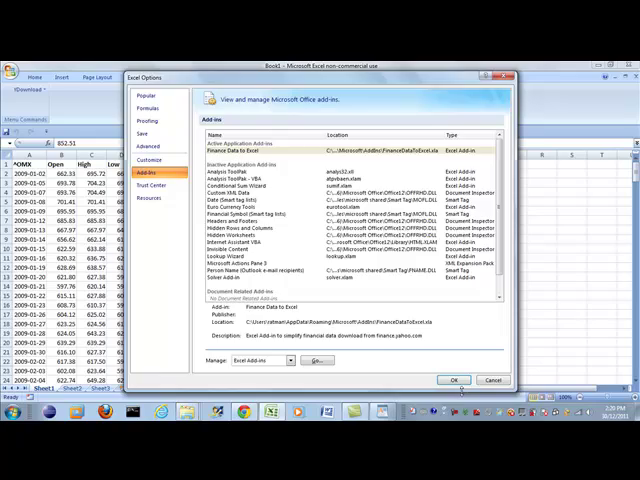
click(453, 380)
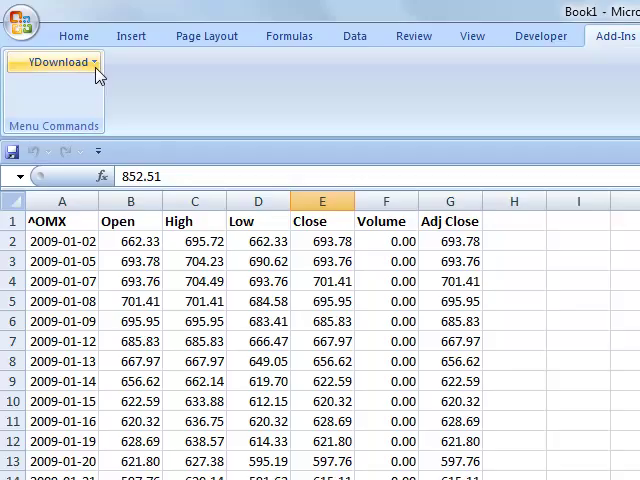
- Choose ^OMX OMXS30 in the Single Ticker form, change frequency, and include Open
click(50, 61)
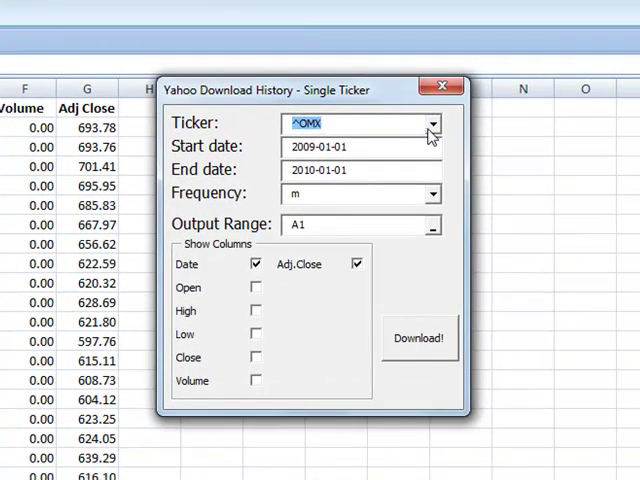
click(431, 123)
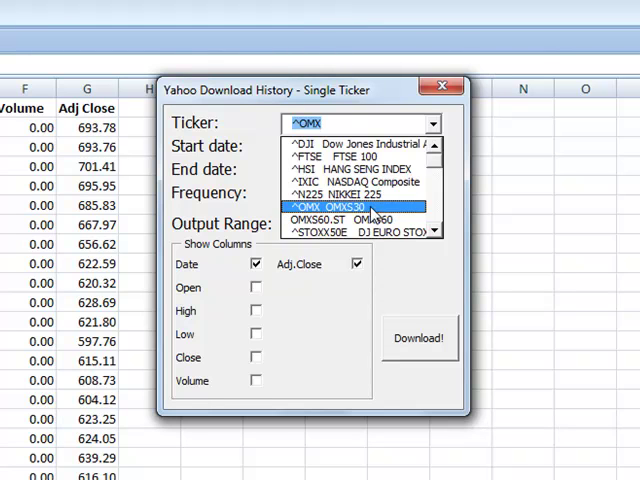
click(330, 208)
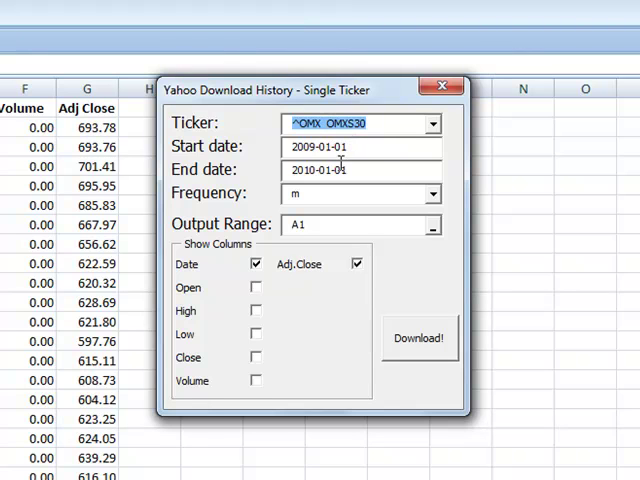
click(574, 255)
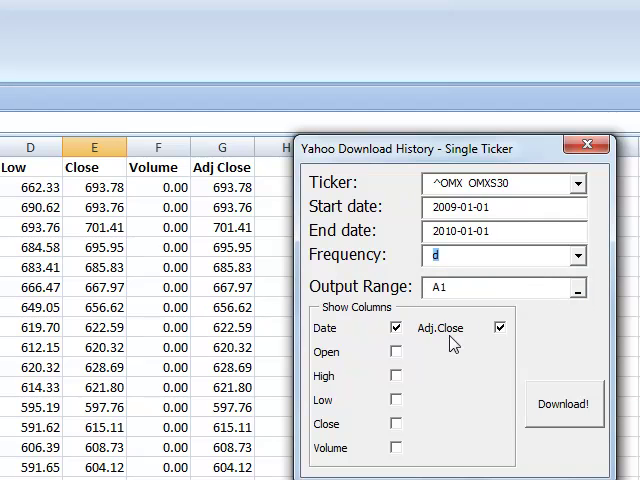
click(396, 375)
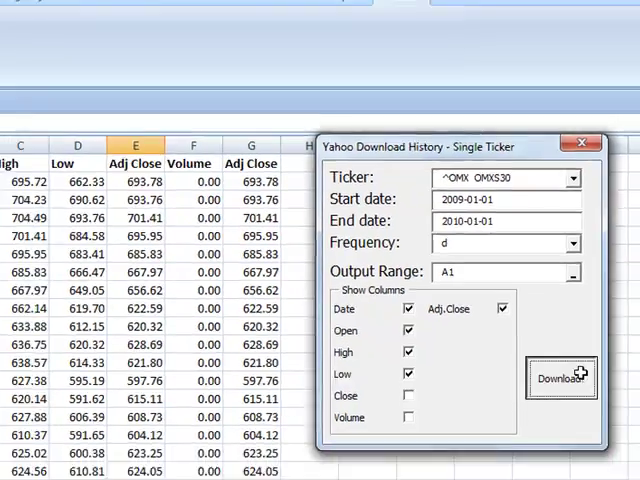
- Download the data, clear the old columns, and download monthly ^OMX history into Sheet1
click(560, 378)
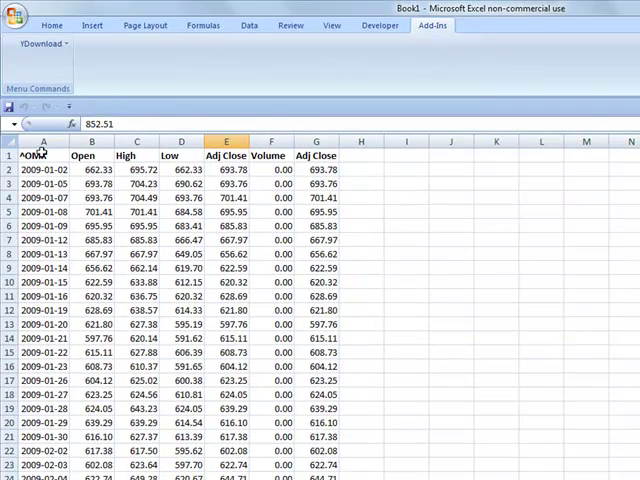
right_click(240, 170)
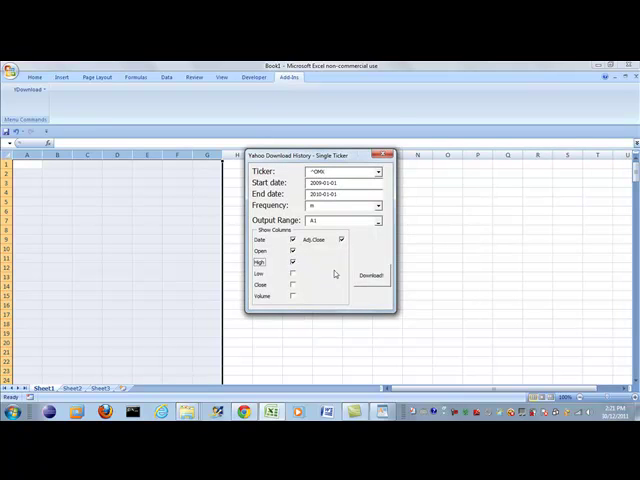
click(371, 275)
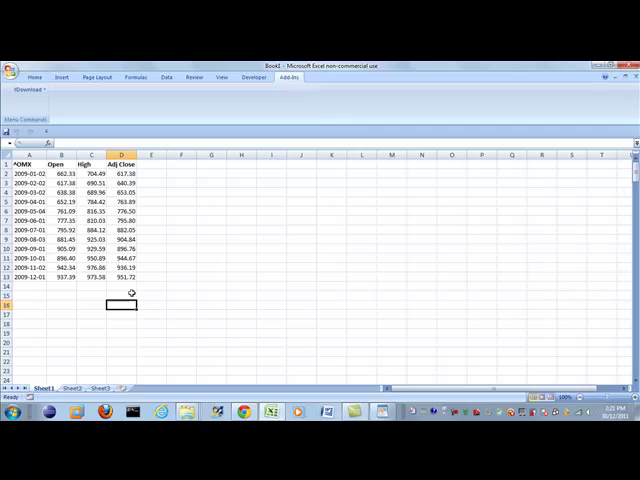